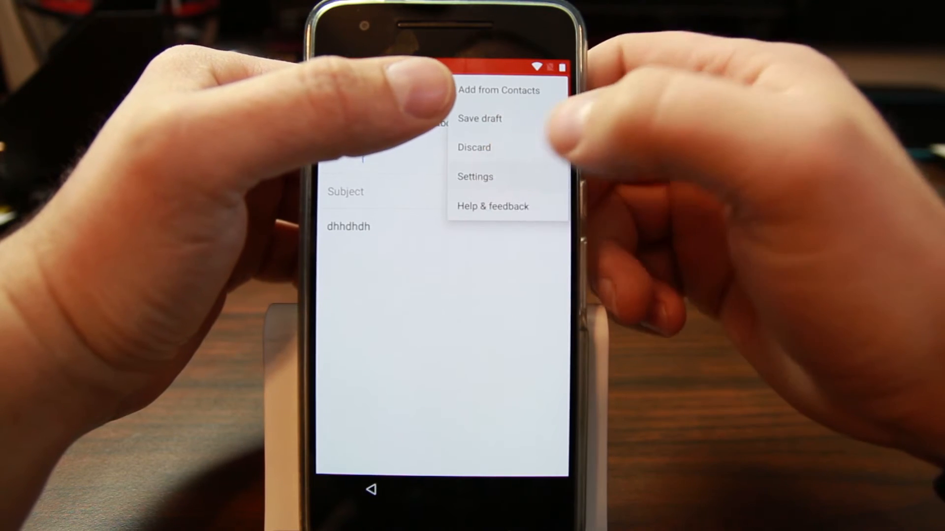
Go to Gmail Settings and choose Manage Accounts, bringing up the Settings-app handoff notice.
left_click(475, 177)
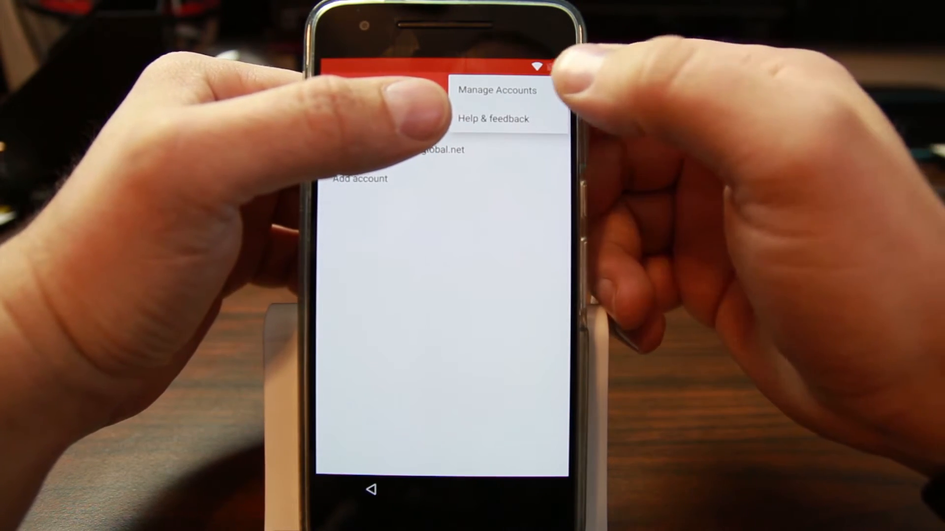
left_click(496, 90)
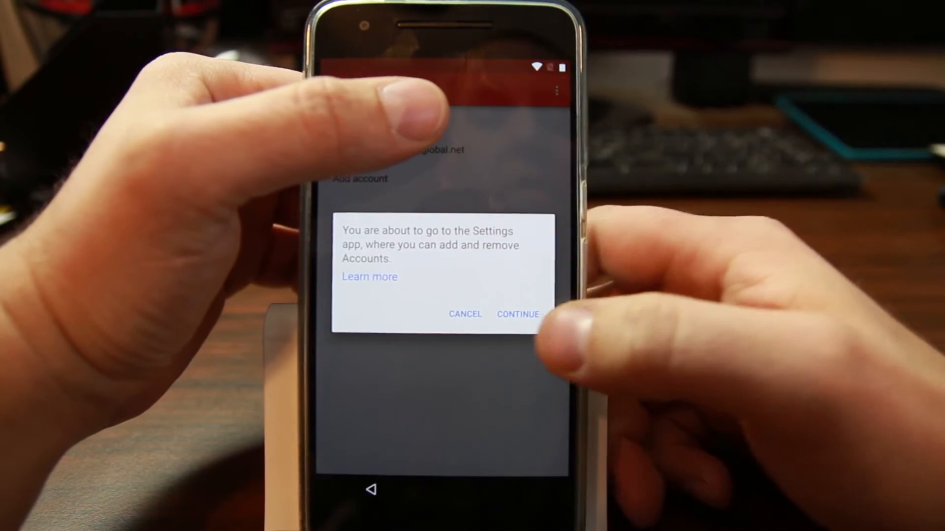